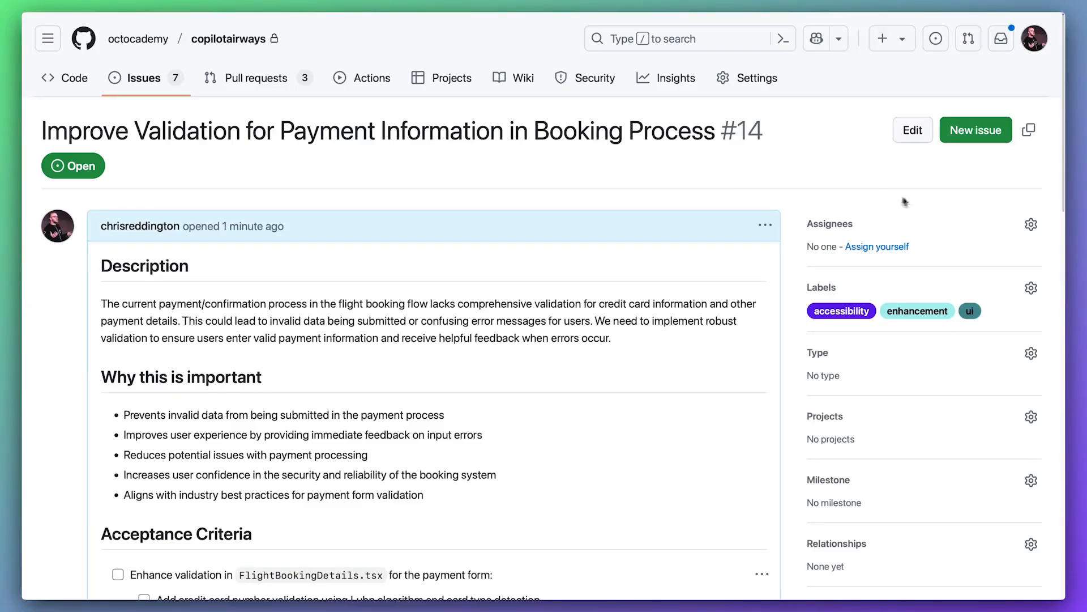
# Offer Copilot as an assignee on the payment validation issue #14
pyautogui.click(1031, 224)
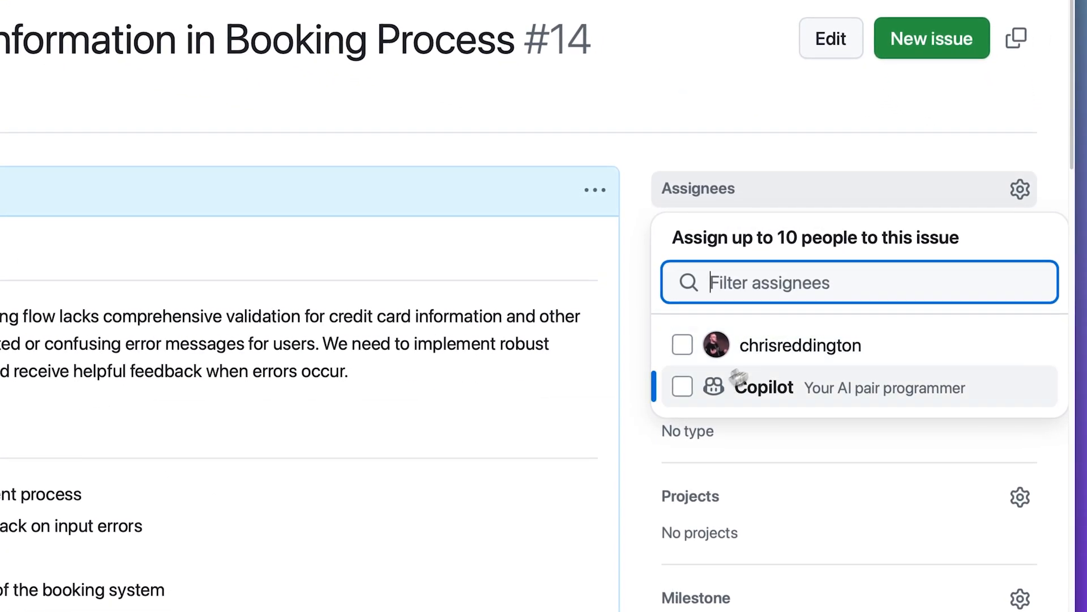
pyautogui.click(681, 386)
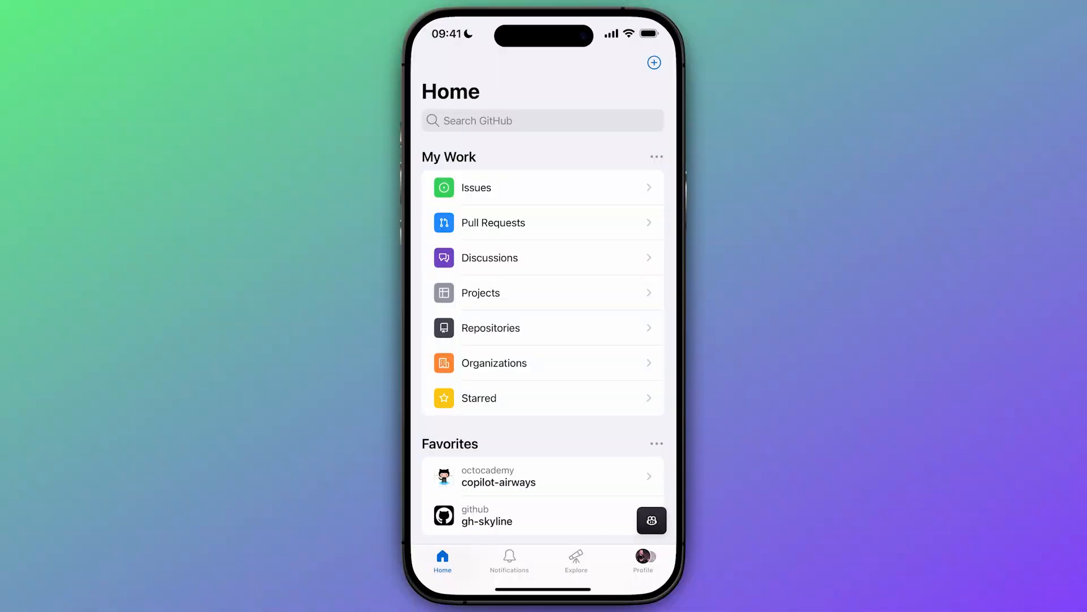
# Assign Copilot to the GitHub Actions workflow issue #74 in copilot-airways
pyautogui.click(498, 476)
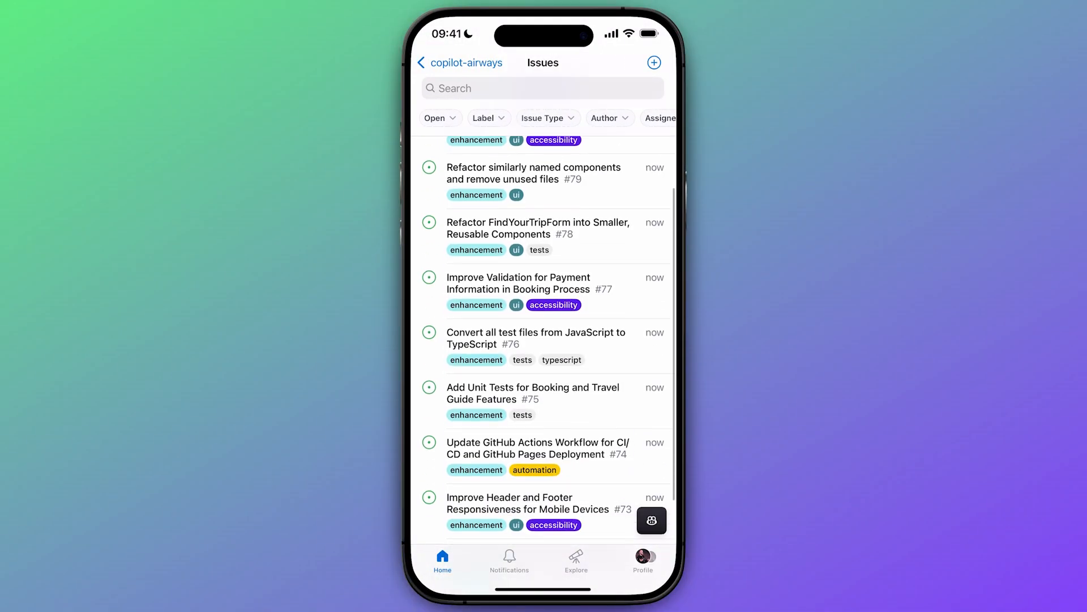
pyautogui.click(537, 449)
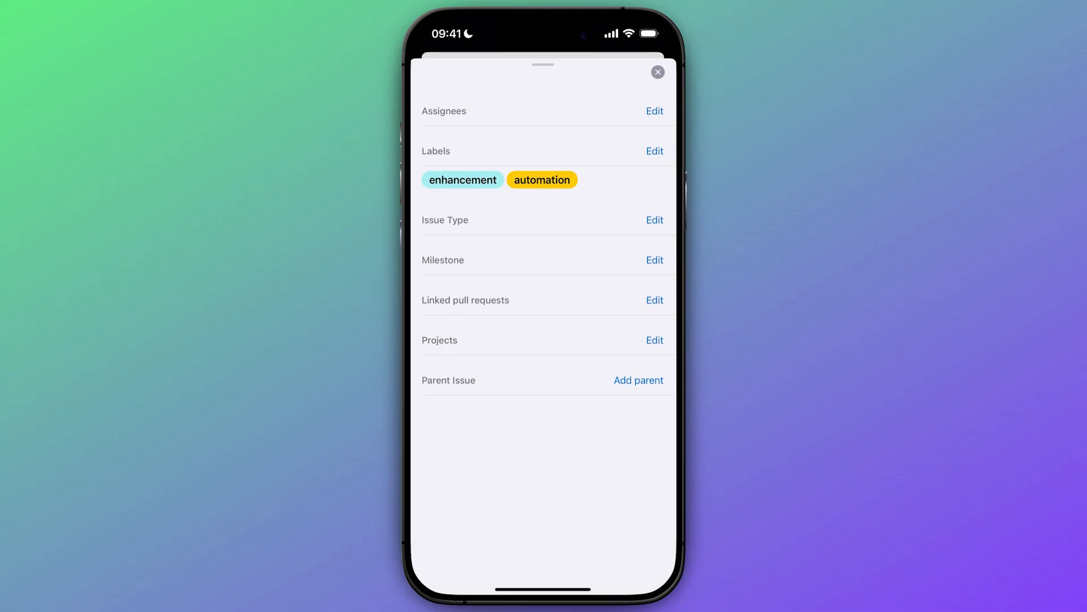
pyautogui.click(653, 111)
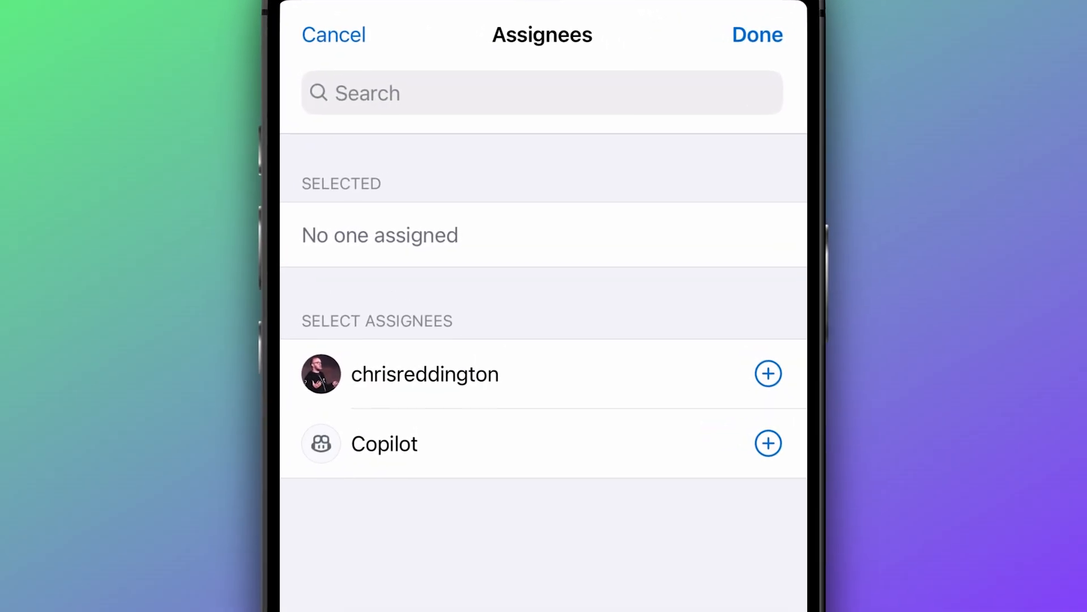
pyautogui.click(756, 35)
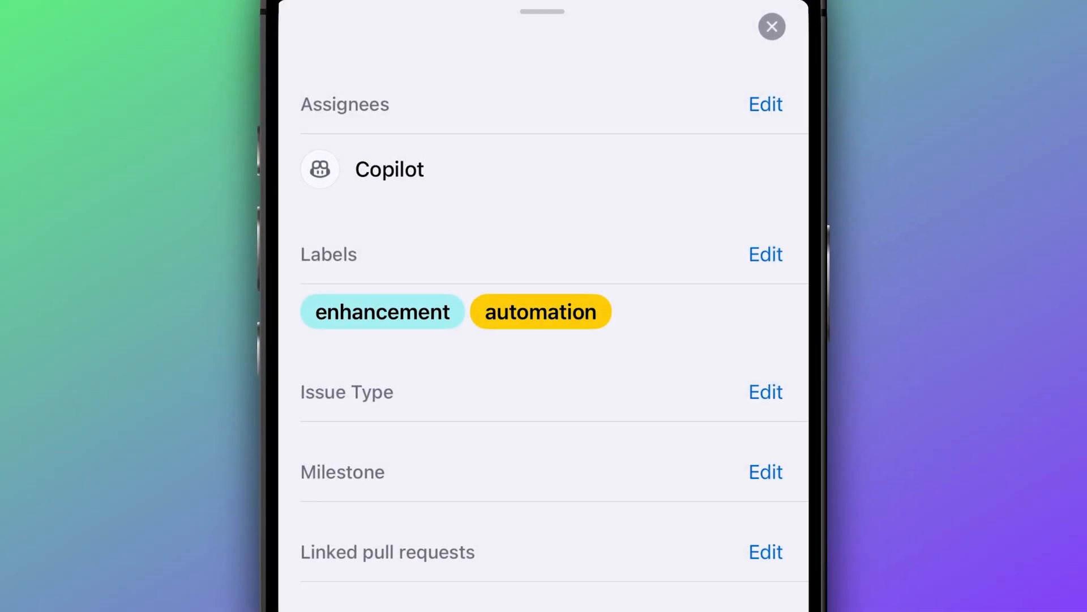
pyautogui.click(771, 26)
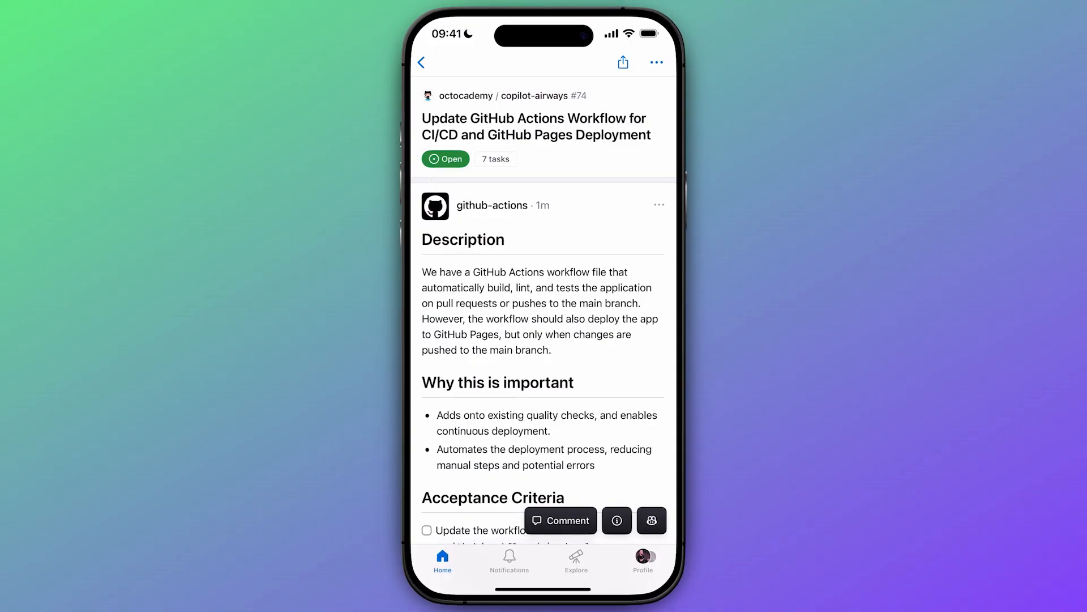
# Reach Copilot's [WIP] draft pull request #82 from the issue #74 timeline
pyautogui.scroll(-3)
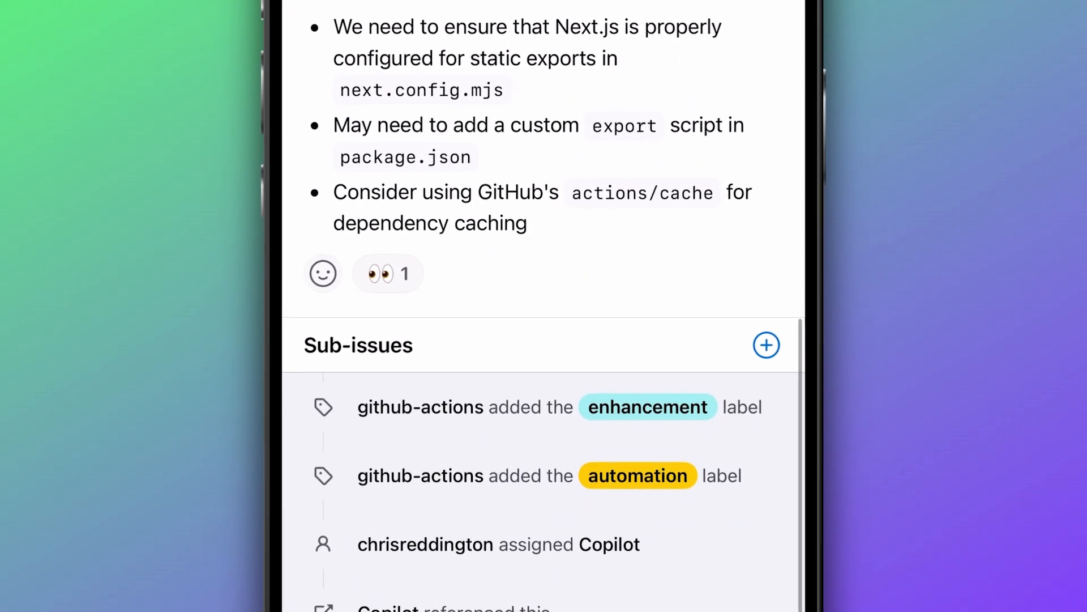
pyautogui.scroll(-3)
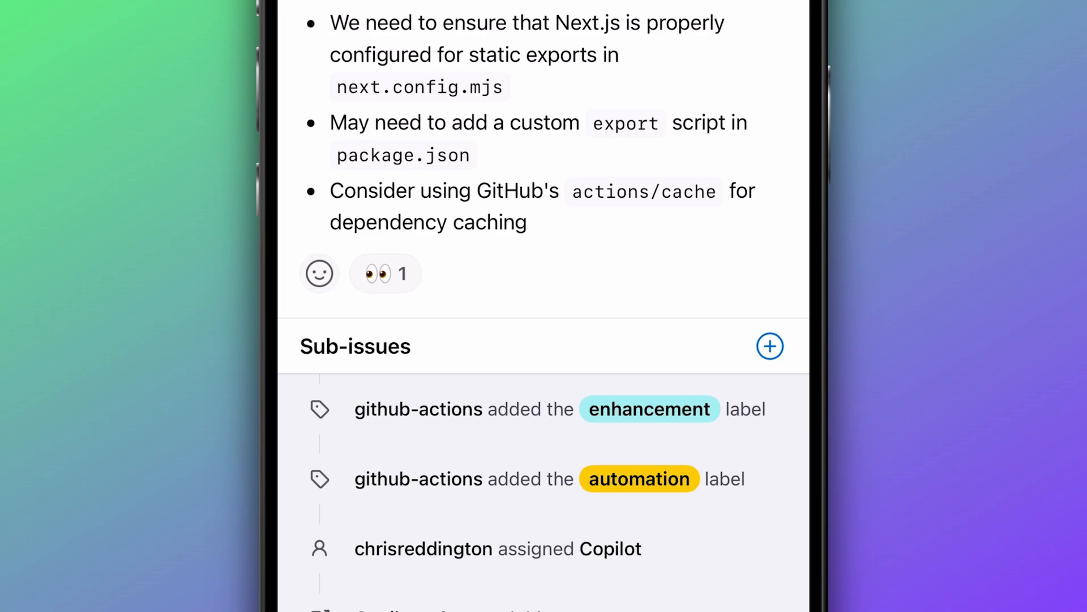
pyautogui.scroll(-3)
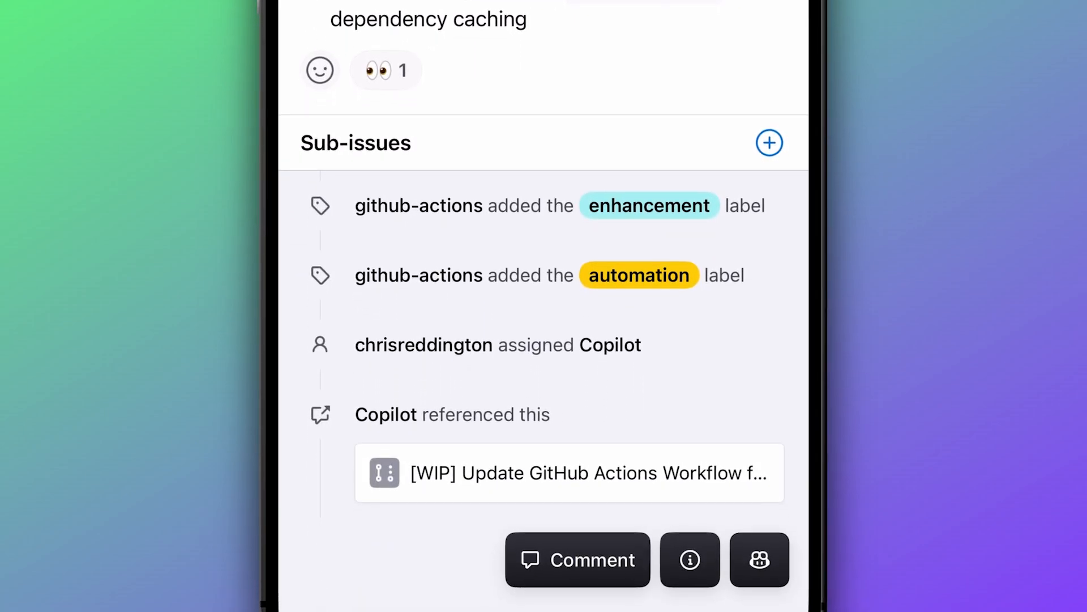
pyautogui.click(569, 473)
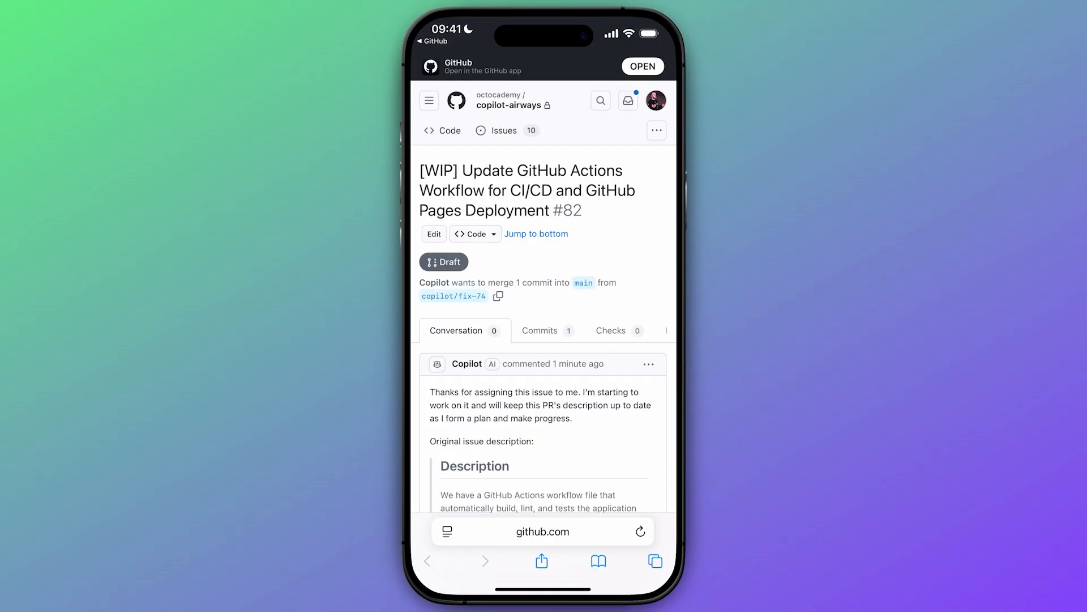
# View Copilot's completed 7m 10s work session from the pull request conversation
pyautogui.scroll(-3)
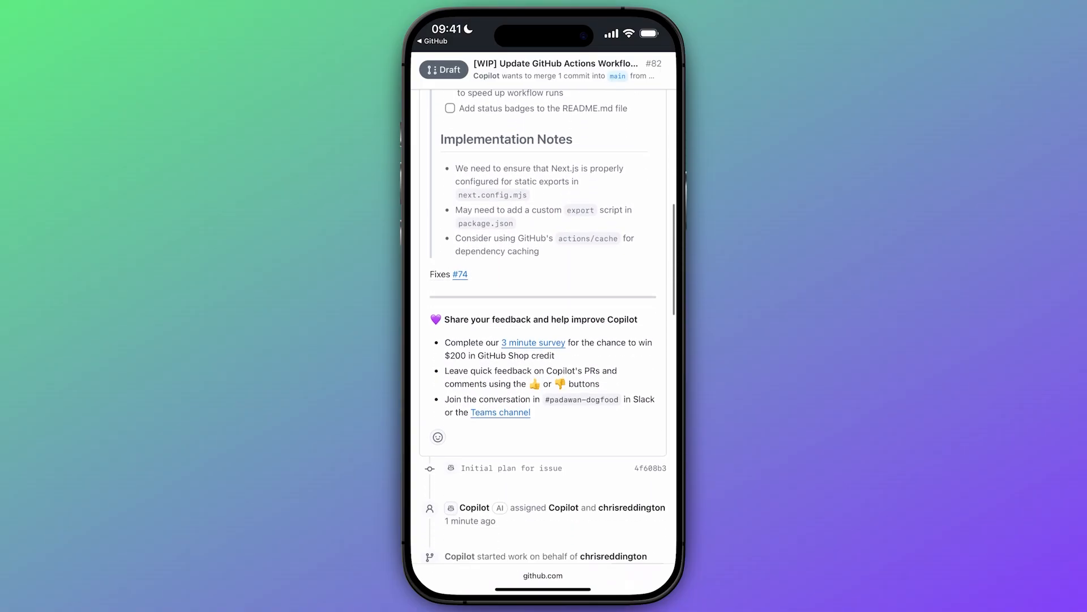
pyautogui.scroll(-3)
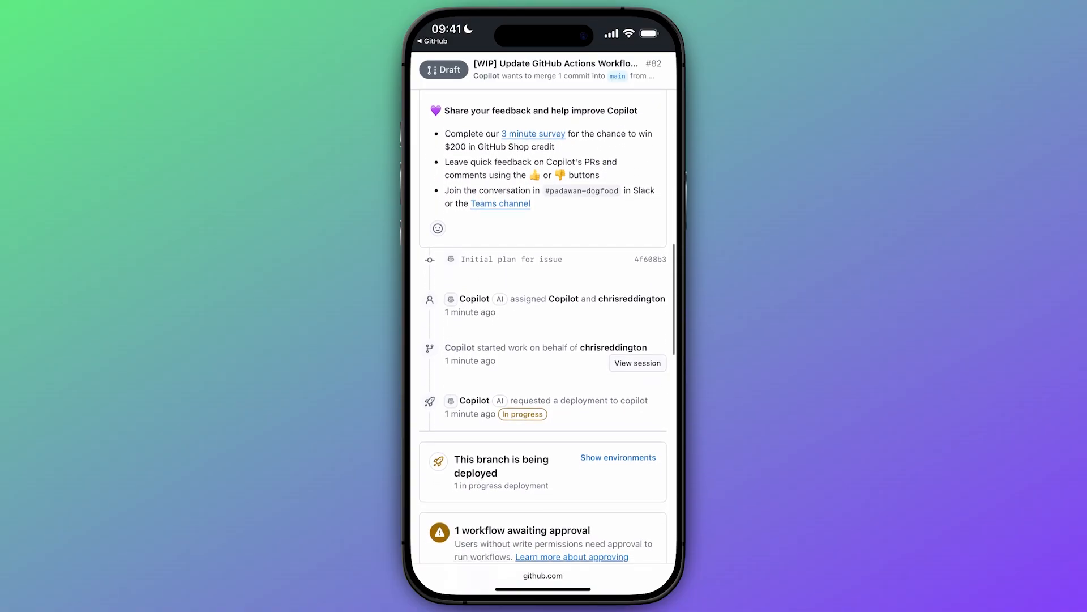
pyautogui.click(635, 362)
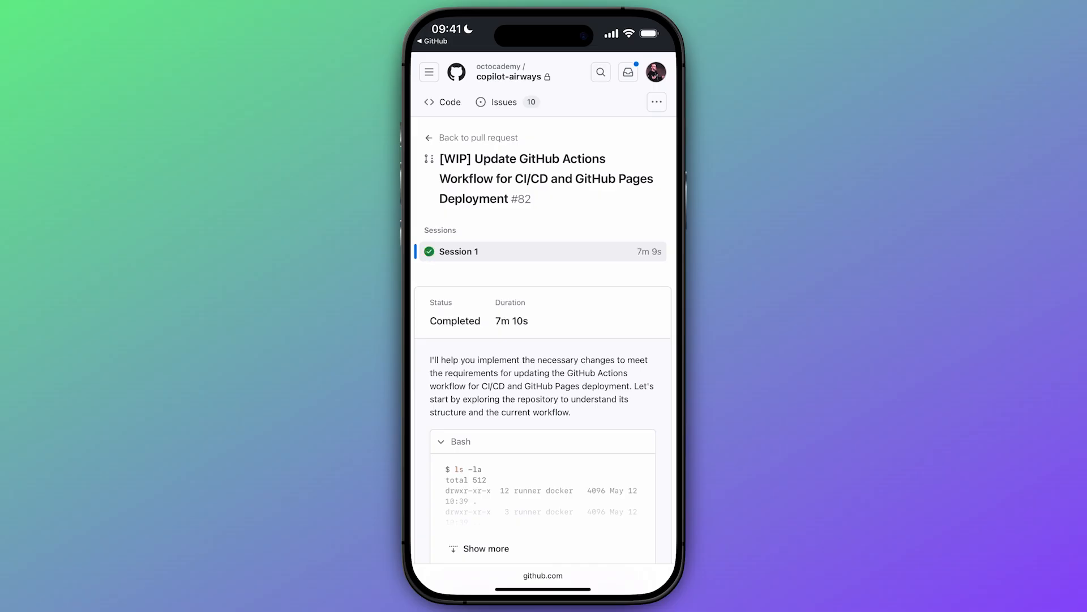
# Read through Copilot's session log and return to pull request #82's updated description
pyautogui.scroll(-3)
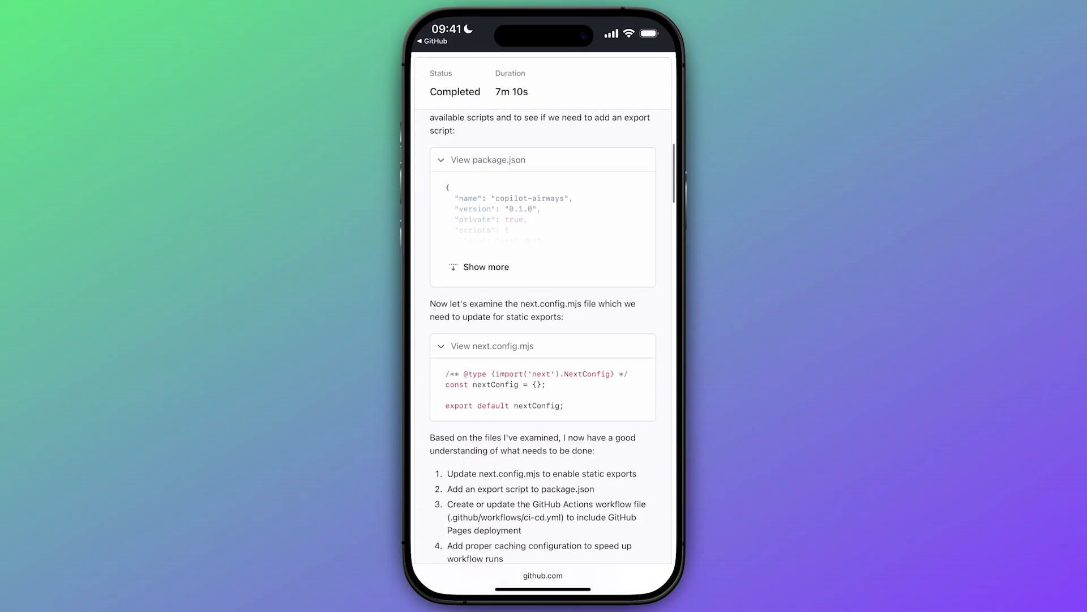
pyautogui.scroll(-3)
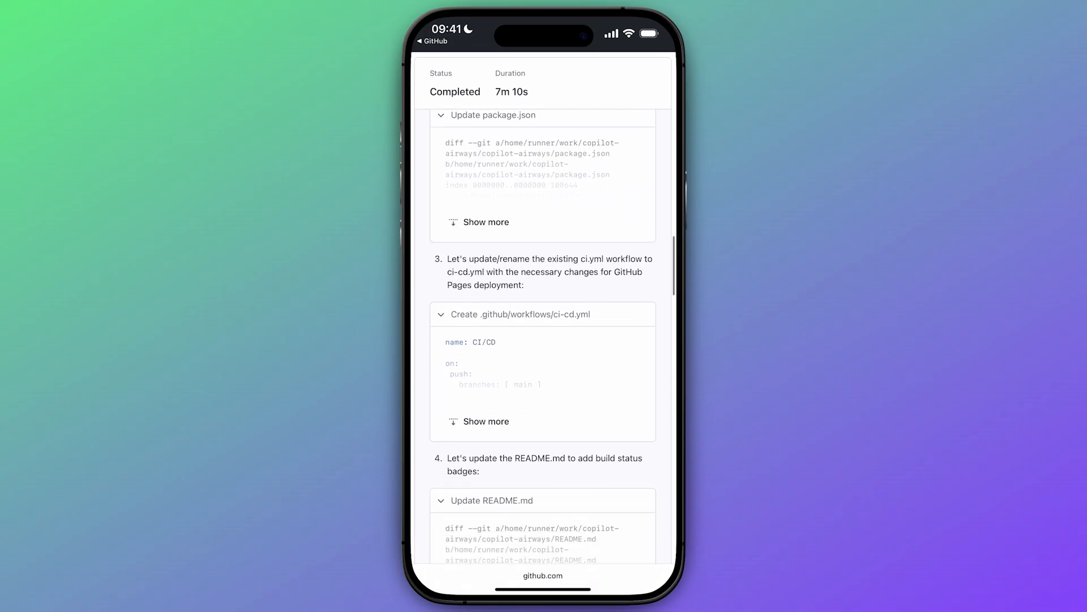
pyautogui.scroll(-3)
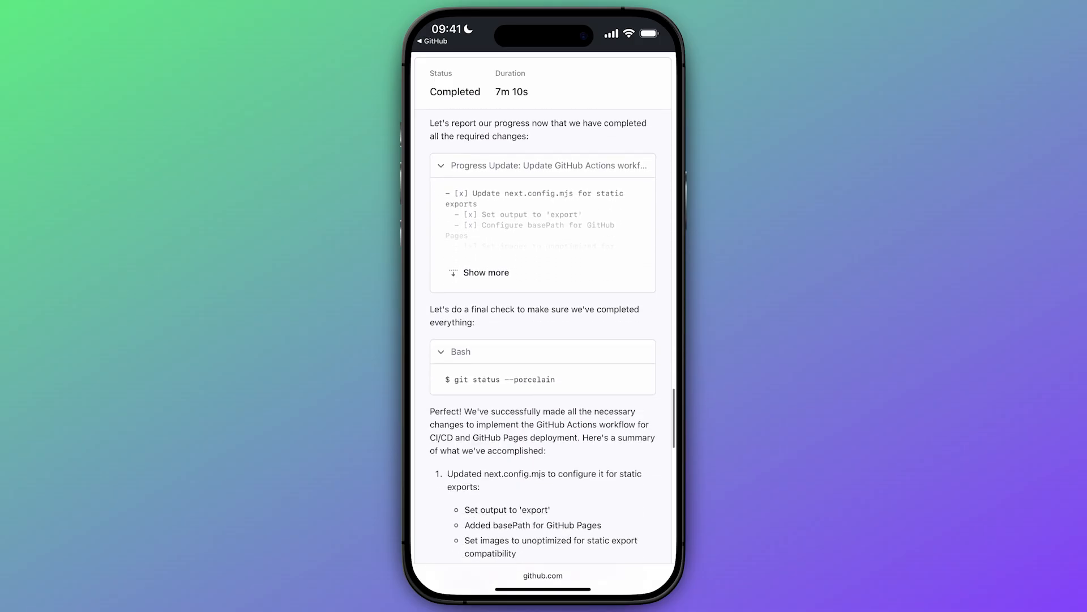
pyautogui.scroll(-3)
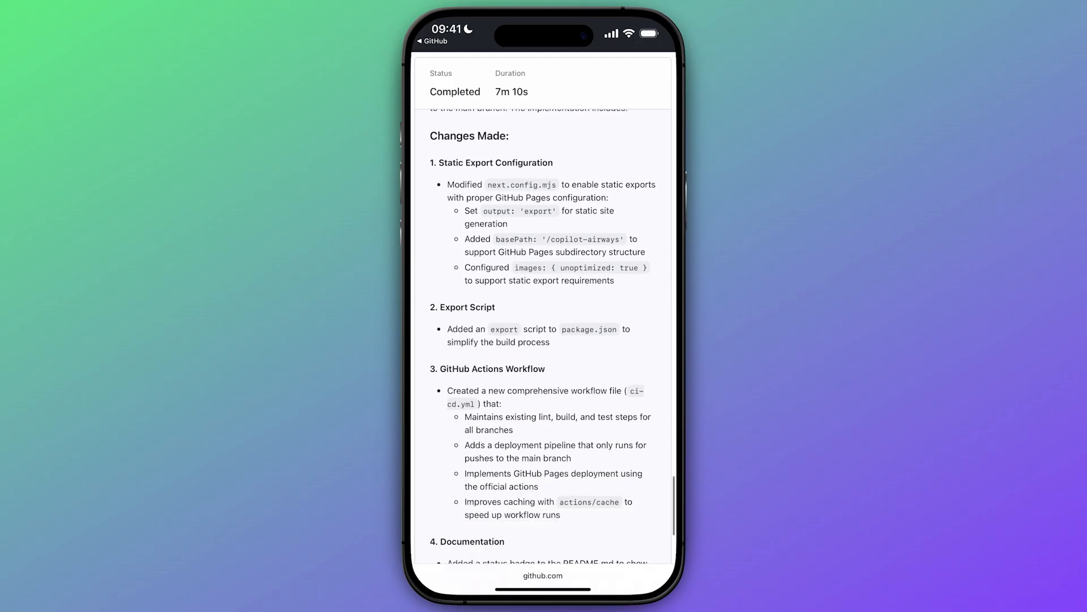
pyautogui.scroll(-3)
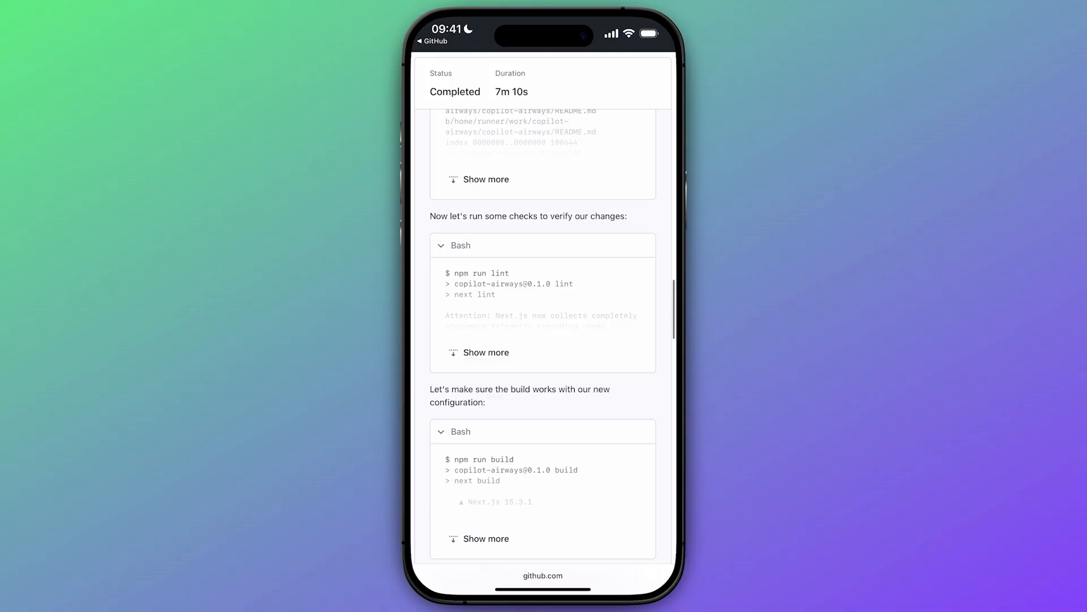
pyautogui.scroll(-3)
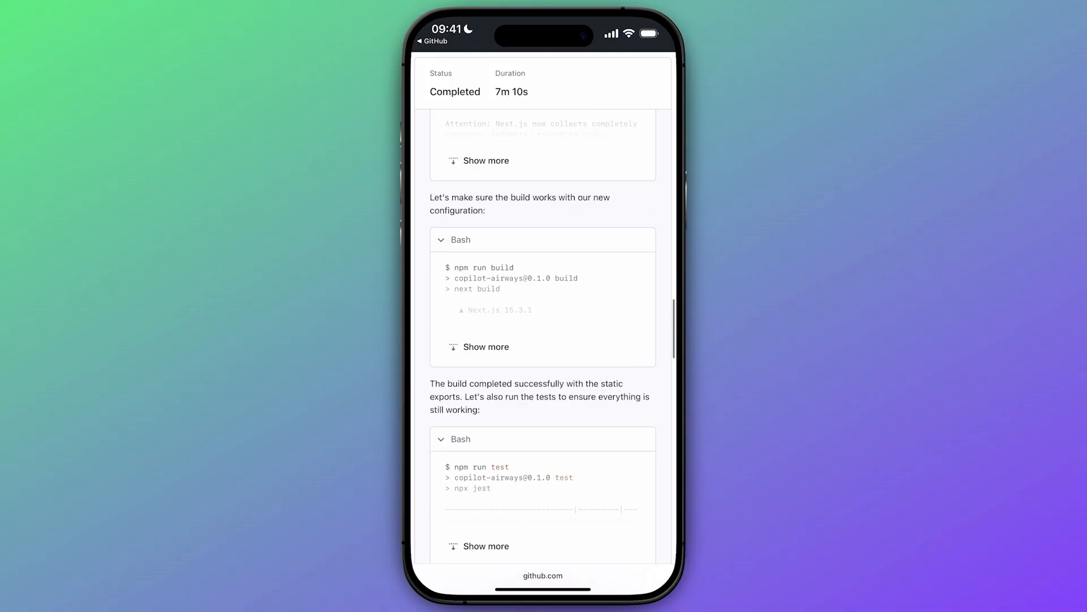
pyautogui.scroll(-3)
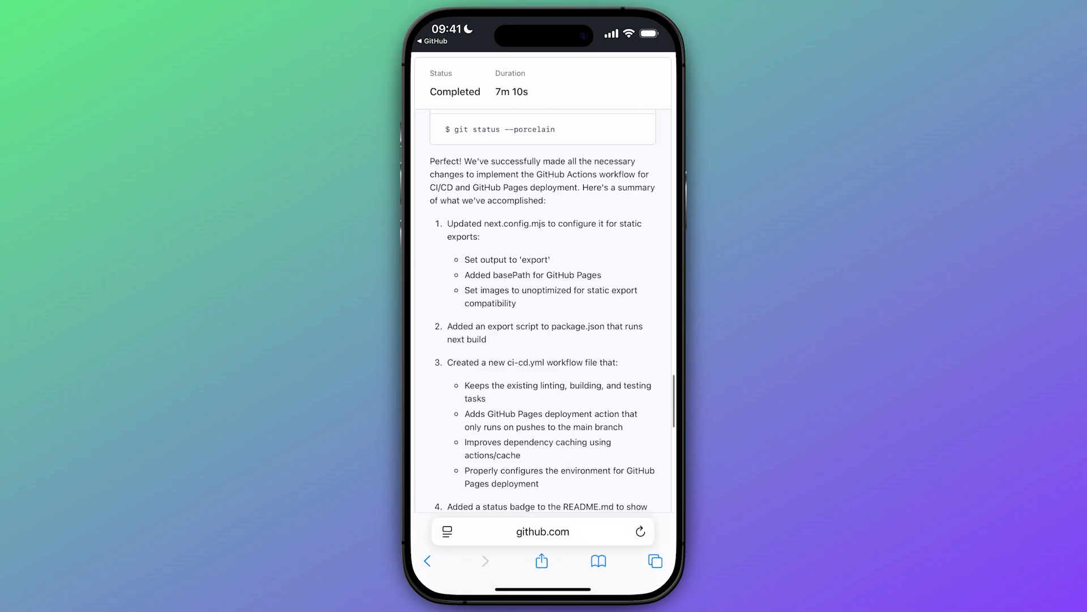
pyautogui.scroll(3)
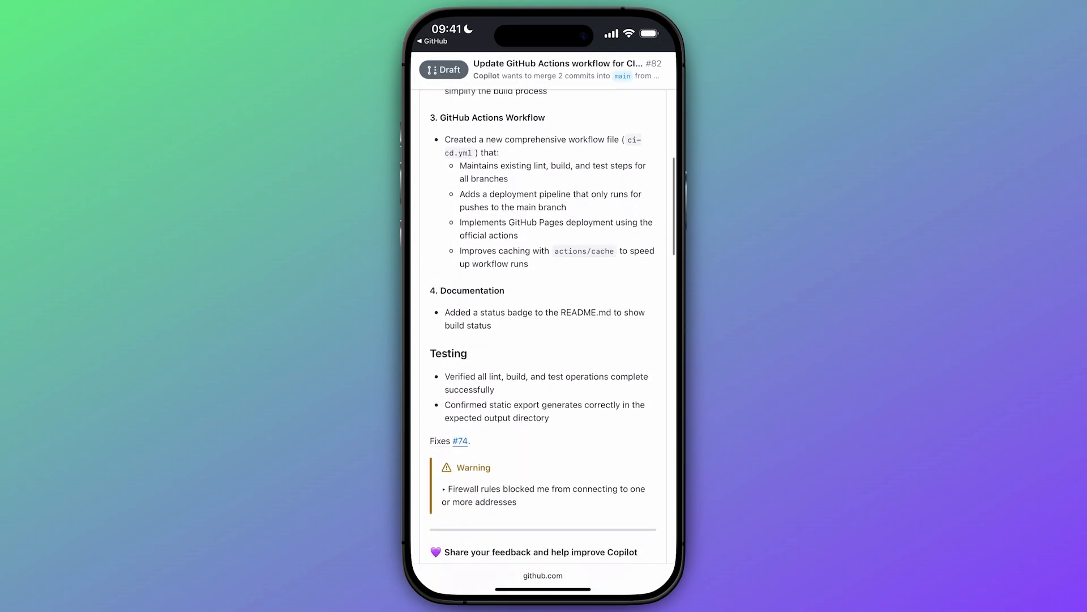
# Approve and run the pending workflows so pull request #82's checks pass
pyautogui.scroll(-3)
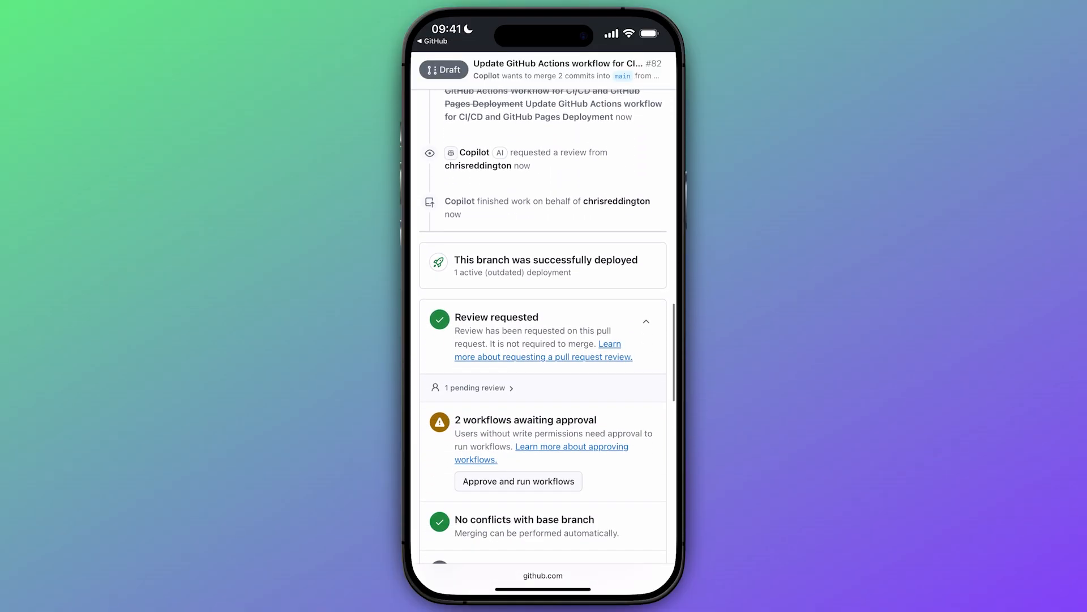
pyautogui.scroll(-3)
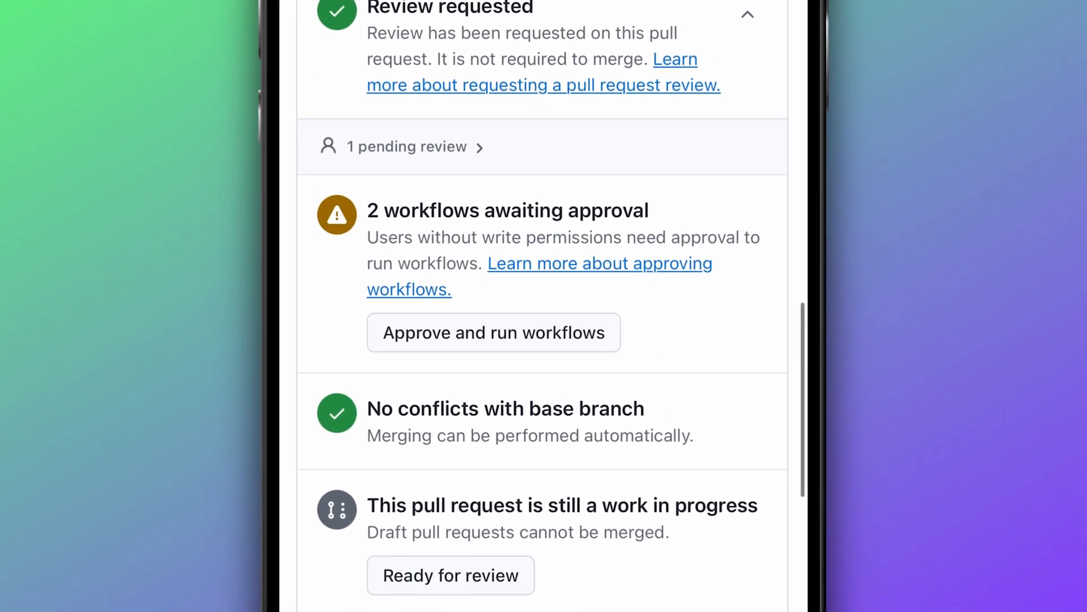
pyautogui.click(493, 332)
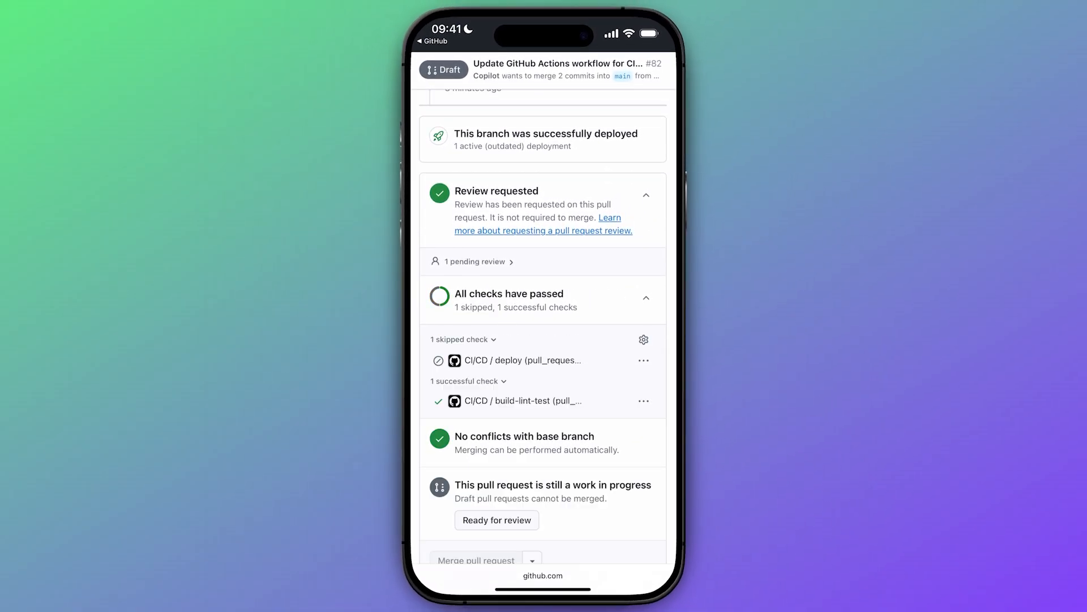
# Mark pull request #82 ready for review and show merge commit, squash and rebase options
pyautogui.scroll(-3)
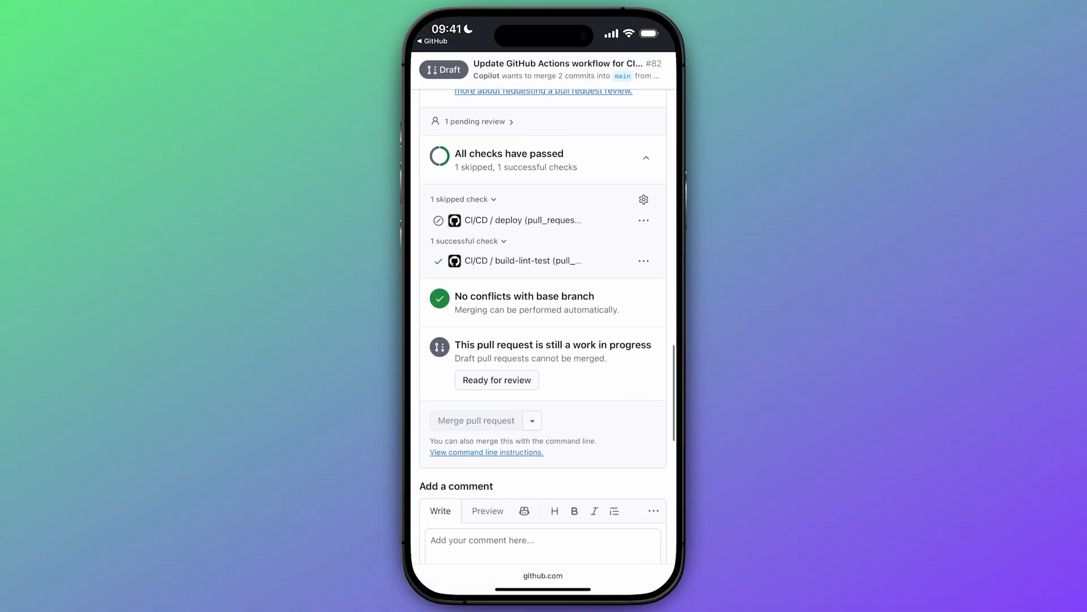
pyautogui.click(496, 380)
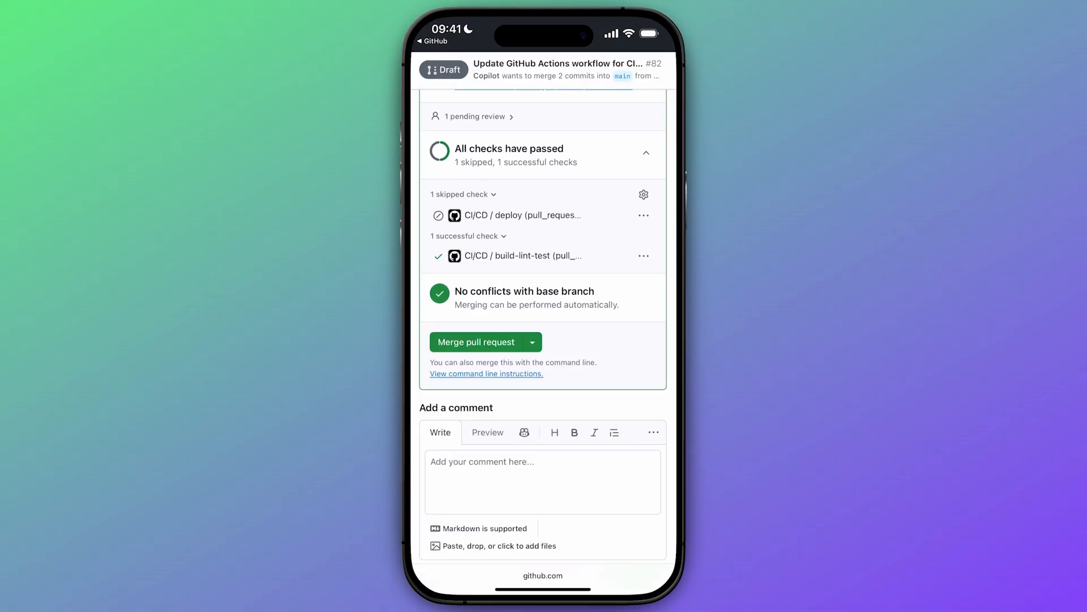
pyautogui.click(532, 341)
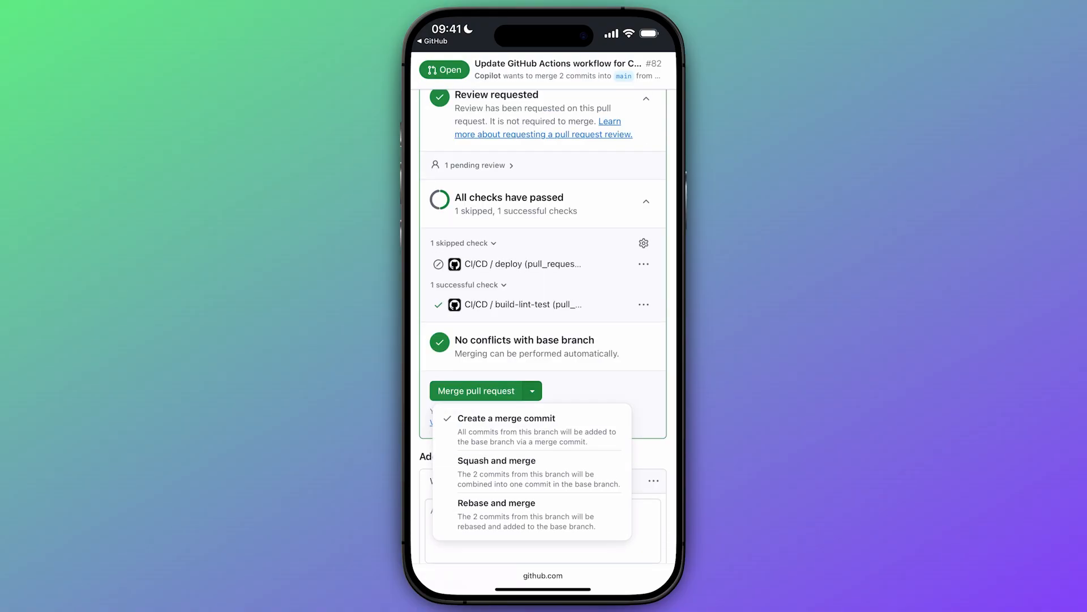